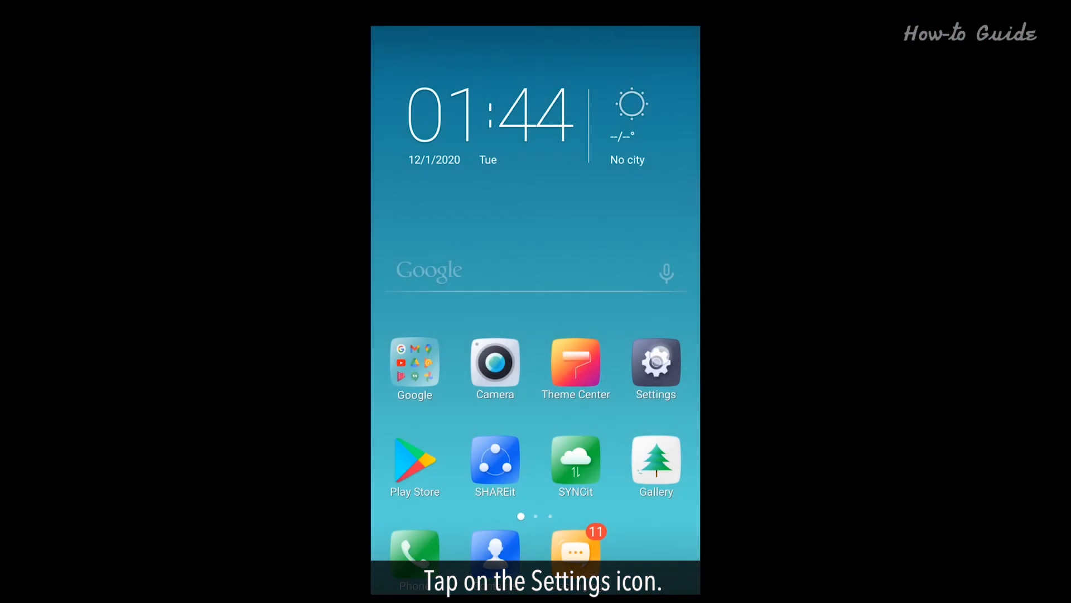
Step: Open Settings from the home screen and go to the Google section
left_click(655, 365)
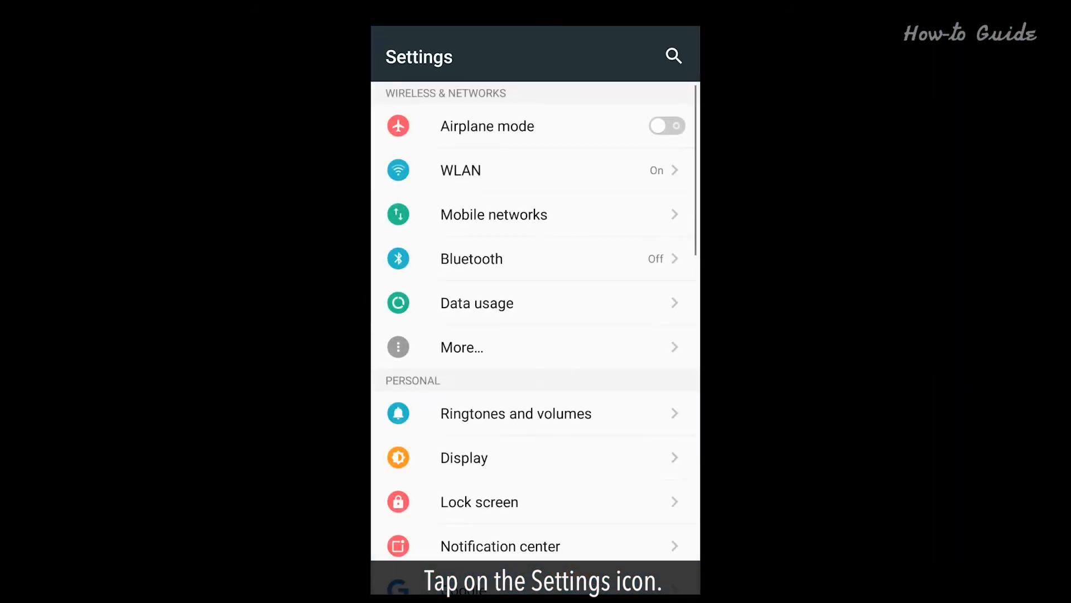
scroll("down", 3)
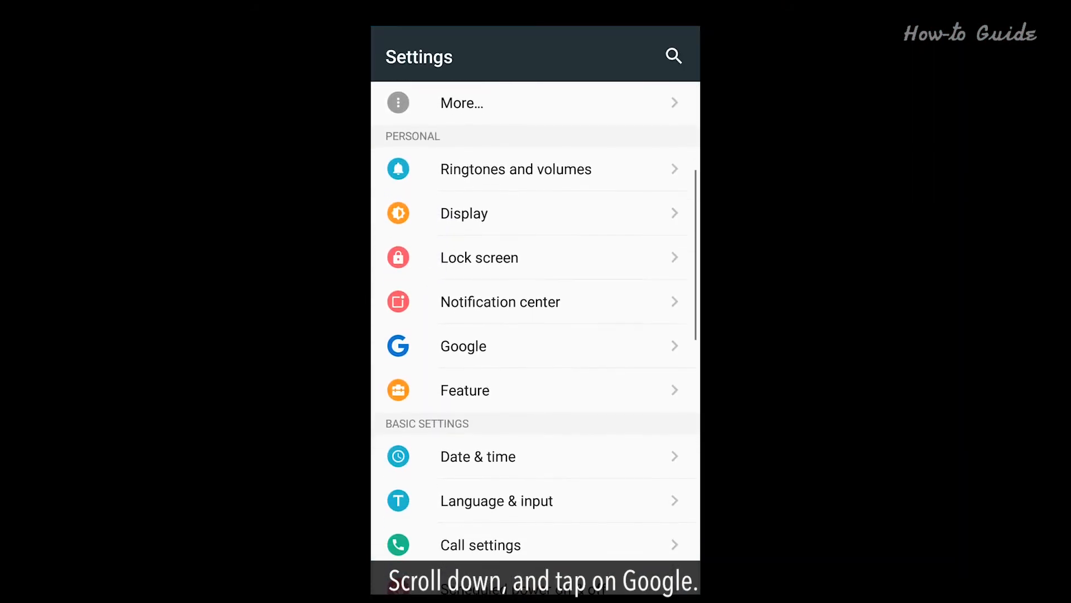
left_click(535, 345)
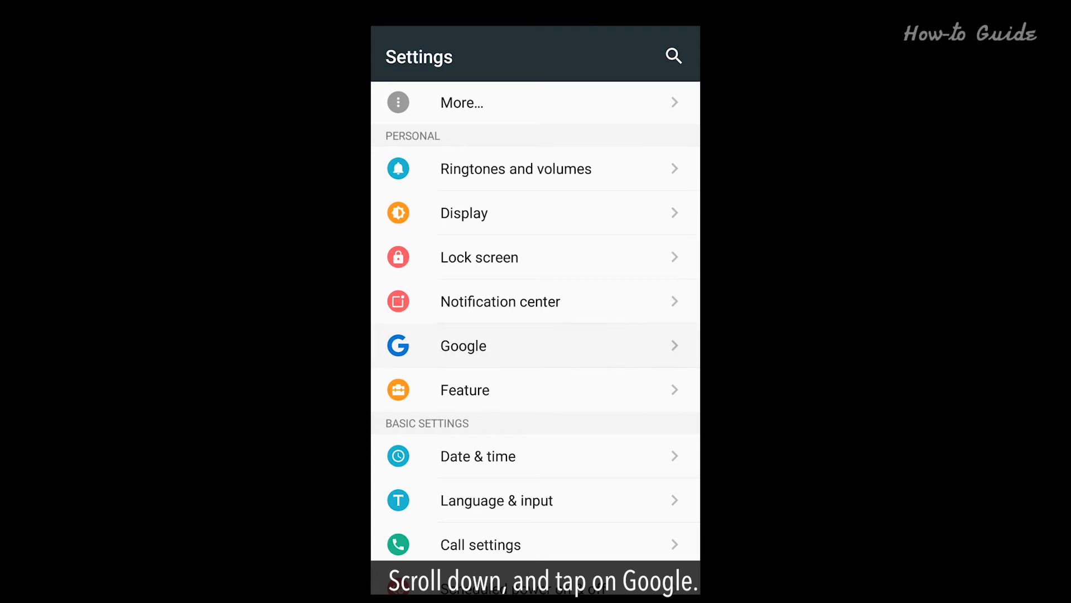
left_click(463, 344)
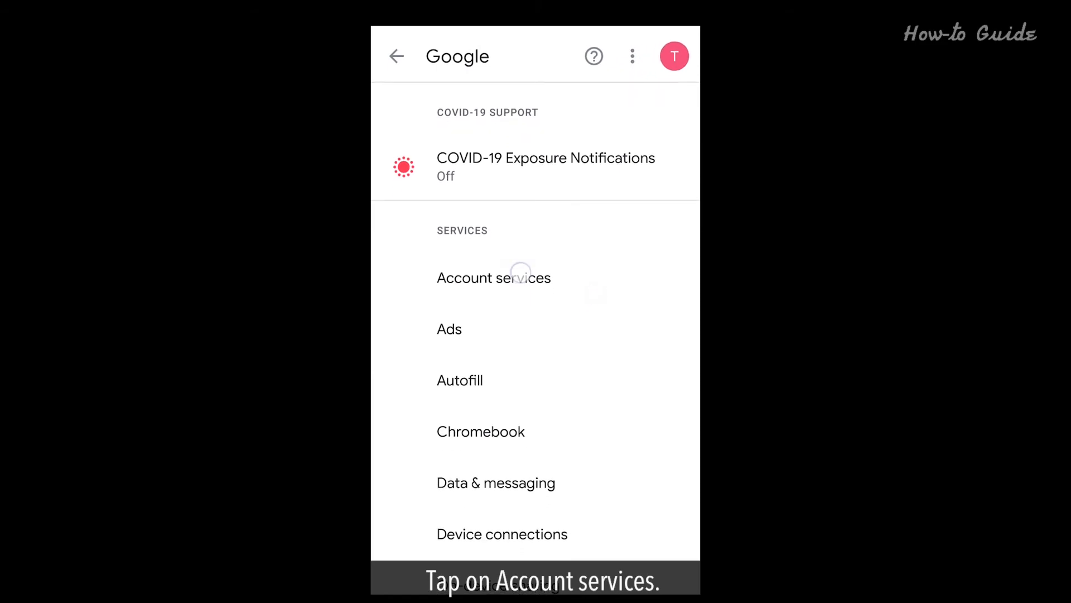
Step: Open Account services under Services on the Google settings page
left_click(493, 277)
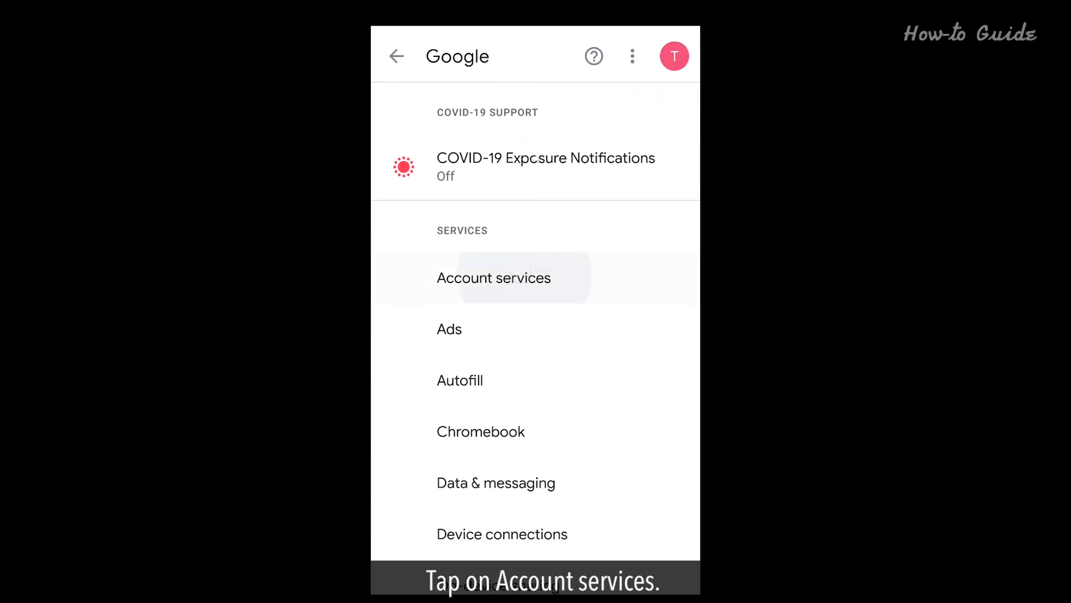
left_click(493, 277)
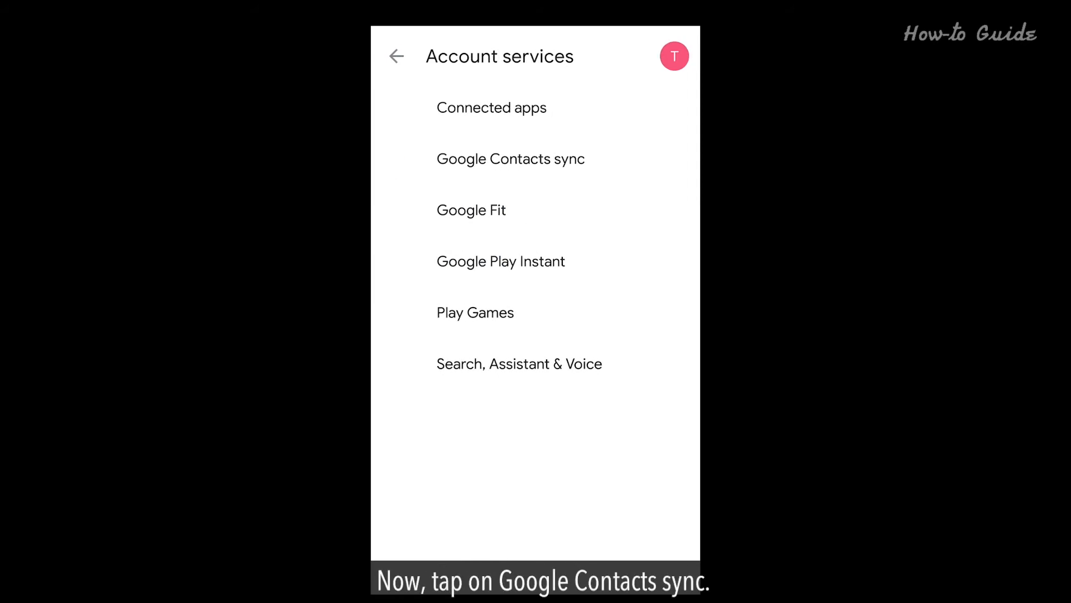
Step: Open Google Contacts sync from the Account services list
left_click(509, 159)
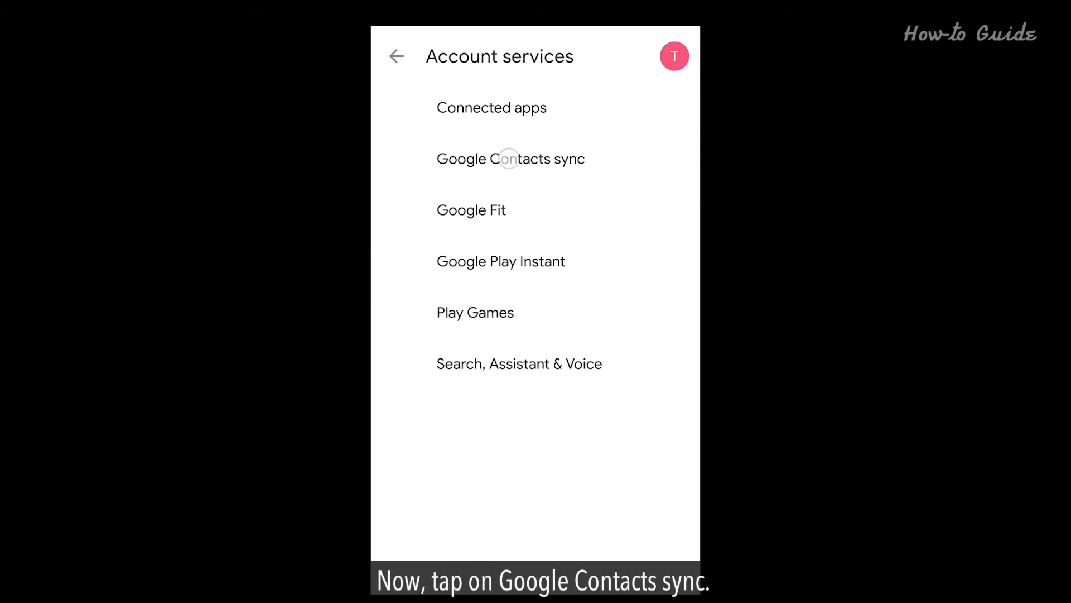
left_click(510, 158)
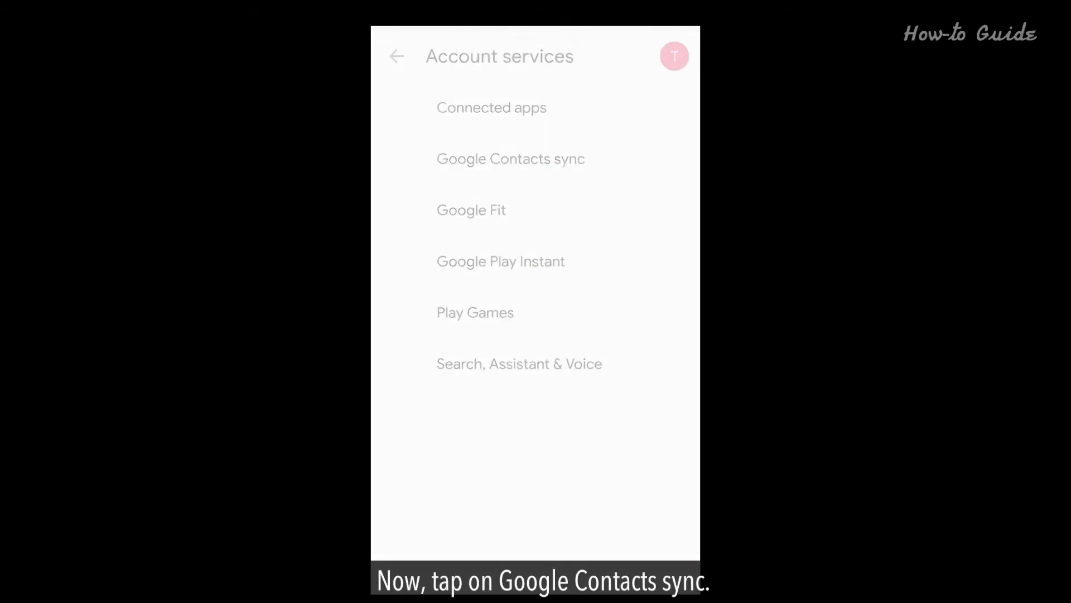
left_click(510, 159)
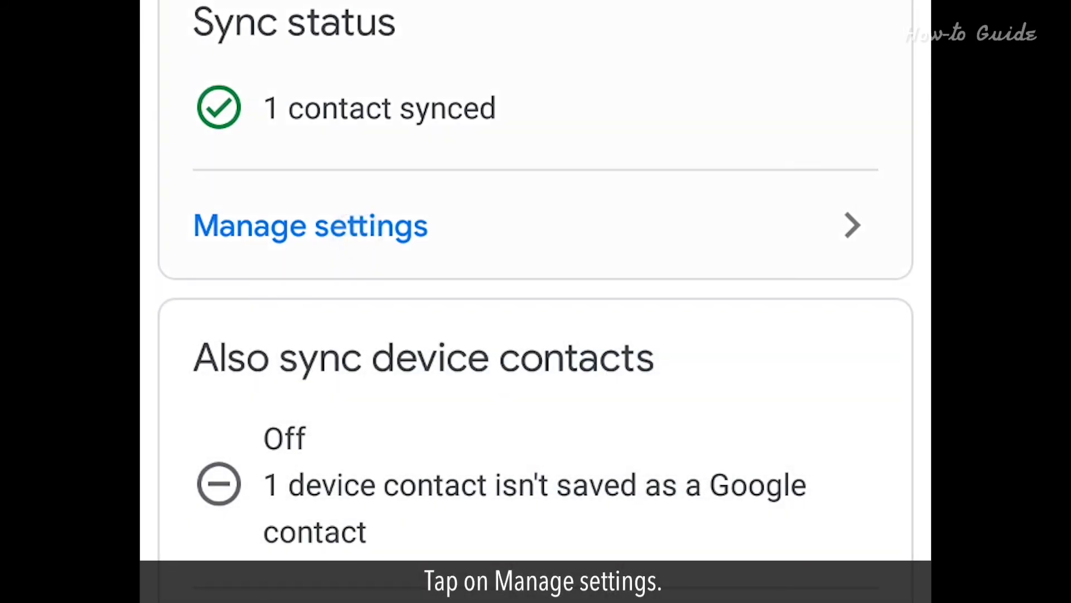
Step: Open Manage settings and switch on the Automatically sync toggle on Sync status
left_click(308, 225)
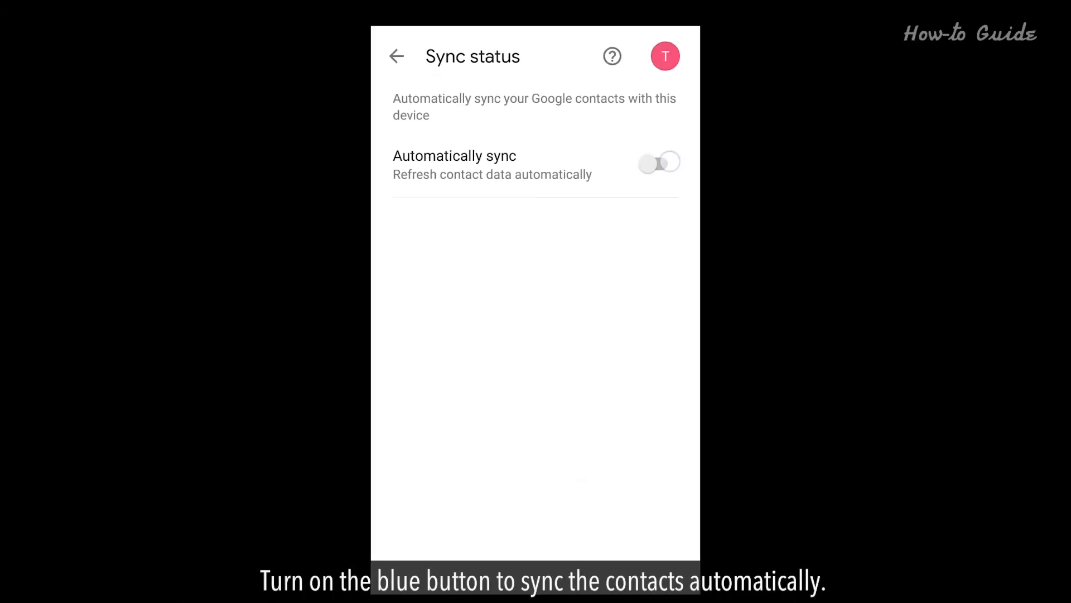
left_click(658, 163)
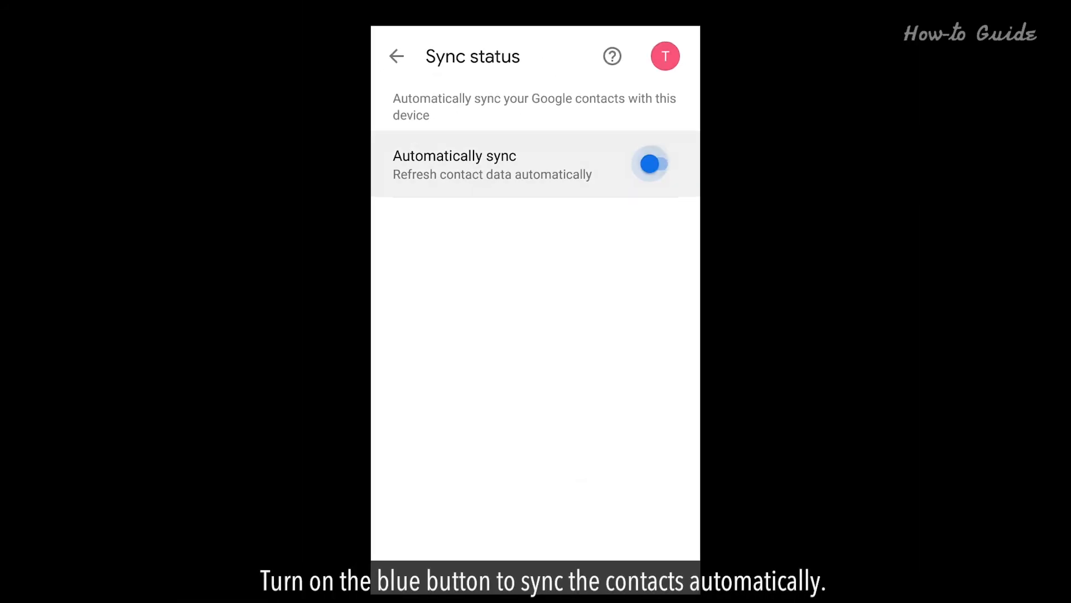
left_click(650, 164)
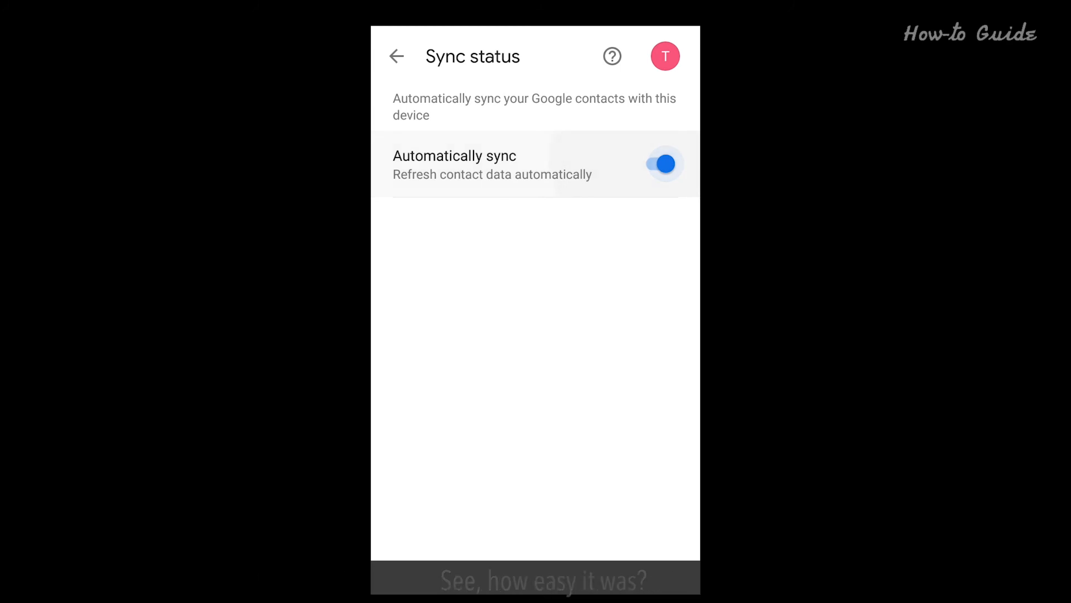
left_click(660, 164)
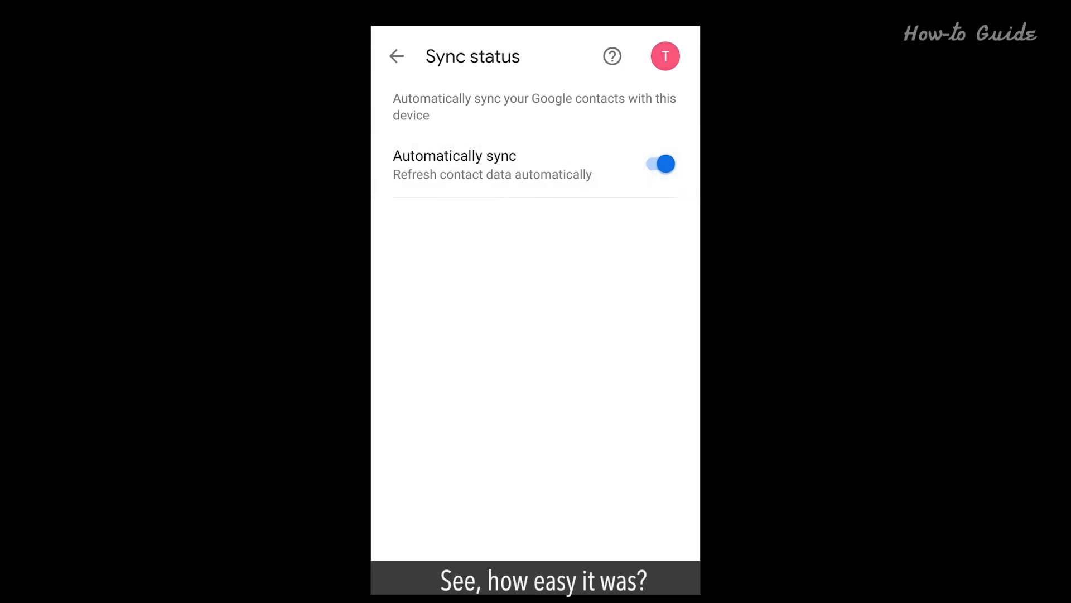